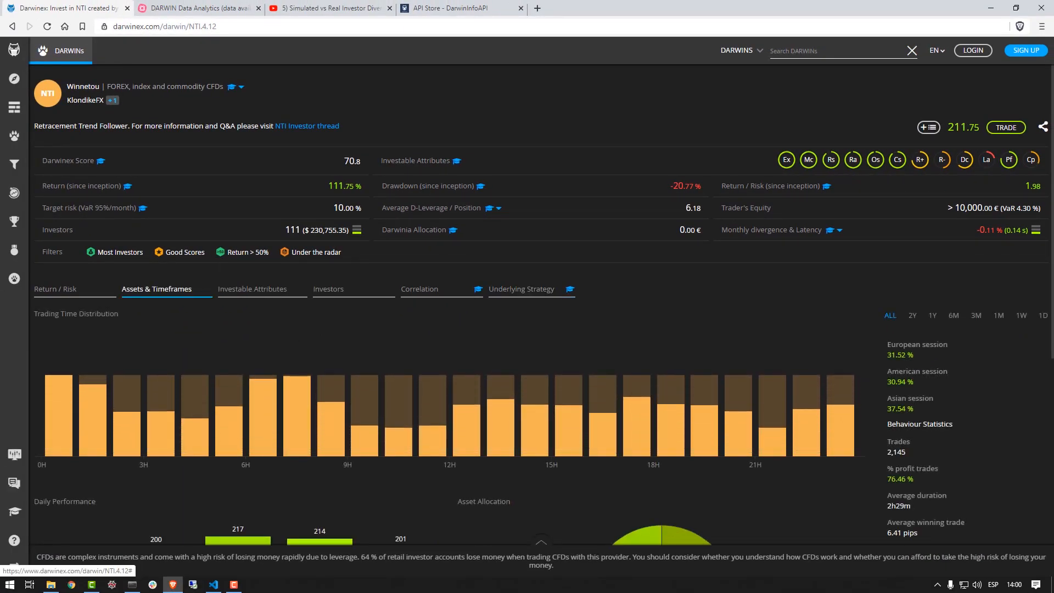
Step: Show the NTI DARWIN's Underlying Strategy return chart over the ALL time range
{"action": "left_click", "coordinate": [521, 289]}
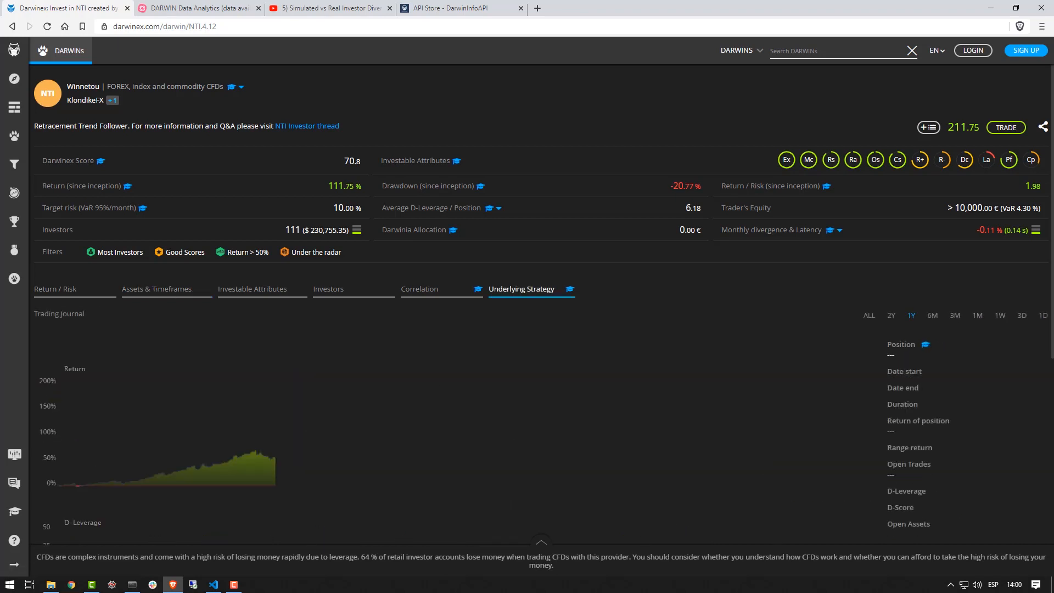
{"action": "left_click", "coordinate": [869, 316]}
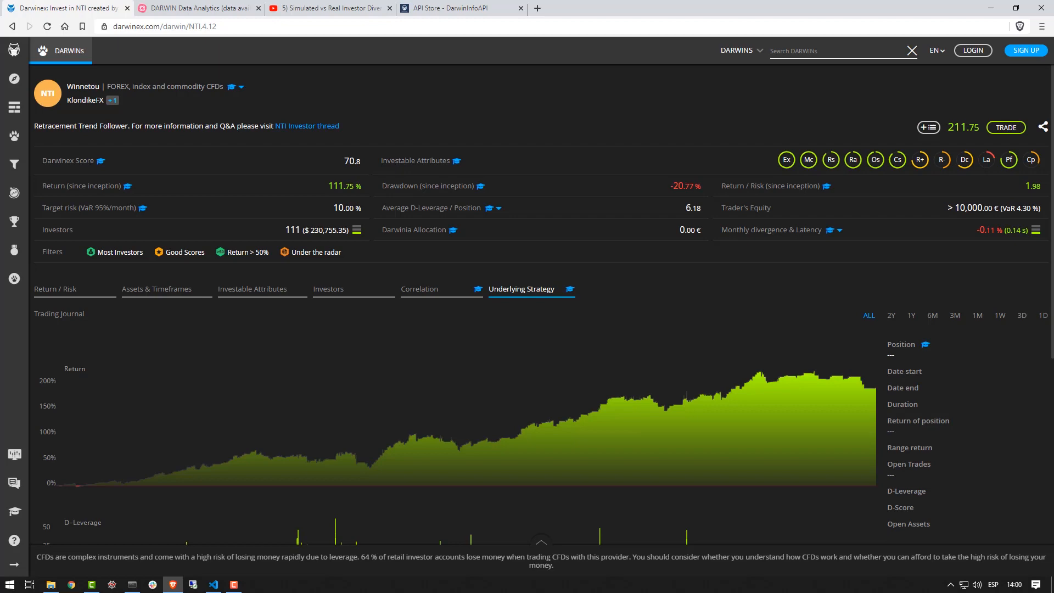
{"action": "scroll", "scroll_direction": "down", "scroll_amount": 3}
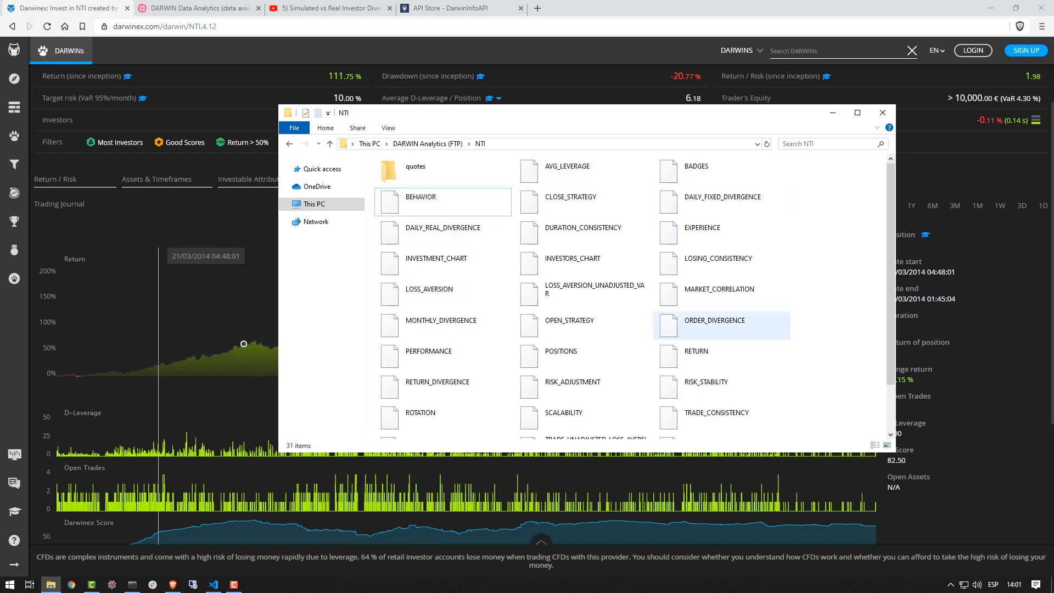
Step: Browse the NTI analytics folder on the FTP before returning to the IPython terminal
{"action": "left_click", "coordinate": [697, 350]}
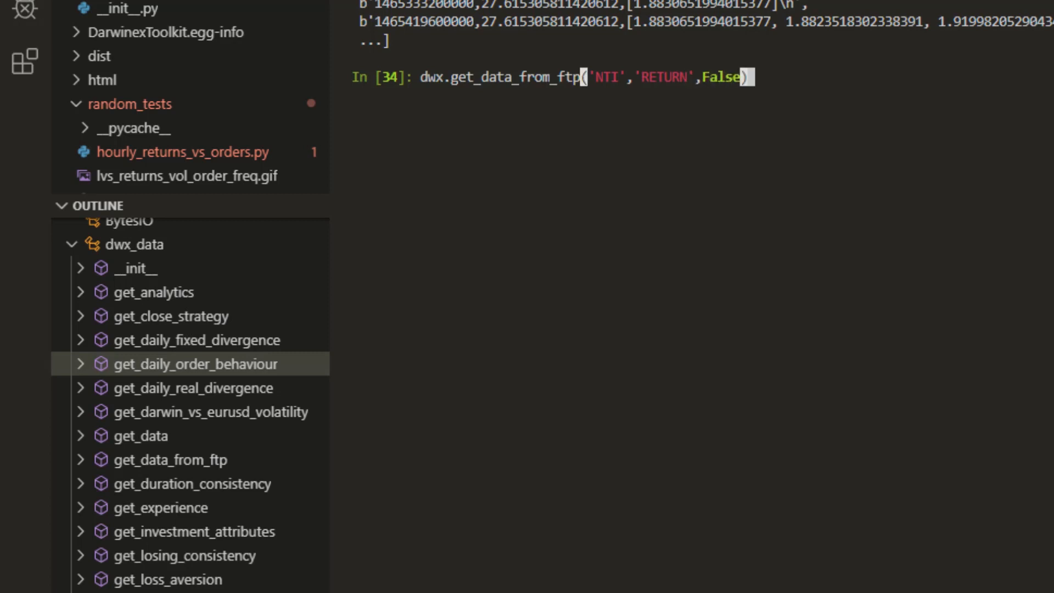
Step: Run get_data_from_ftp('NTI','RETURN',False) and look through the returned rows
{"action": "key", "text": "enter"}
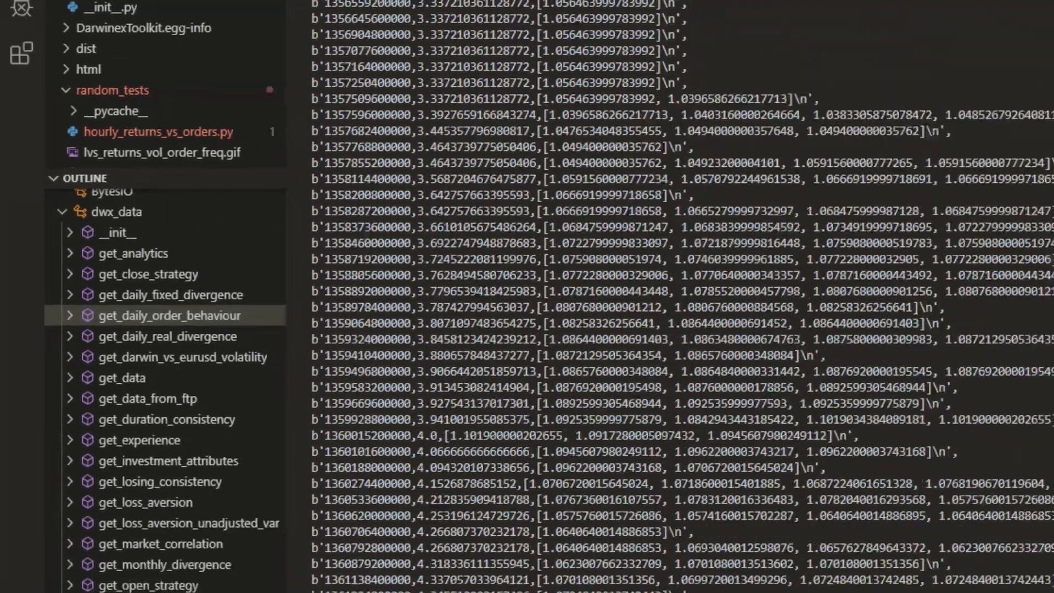
{"action": "scroll", "scroll_direction": "down", "scroll_amount": 3}
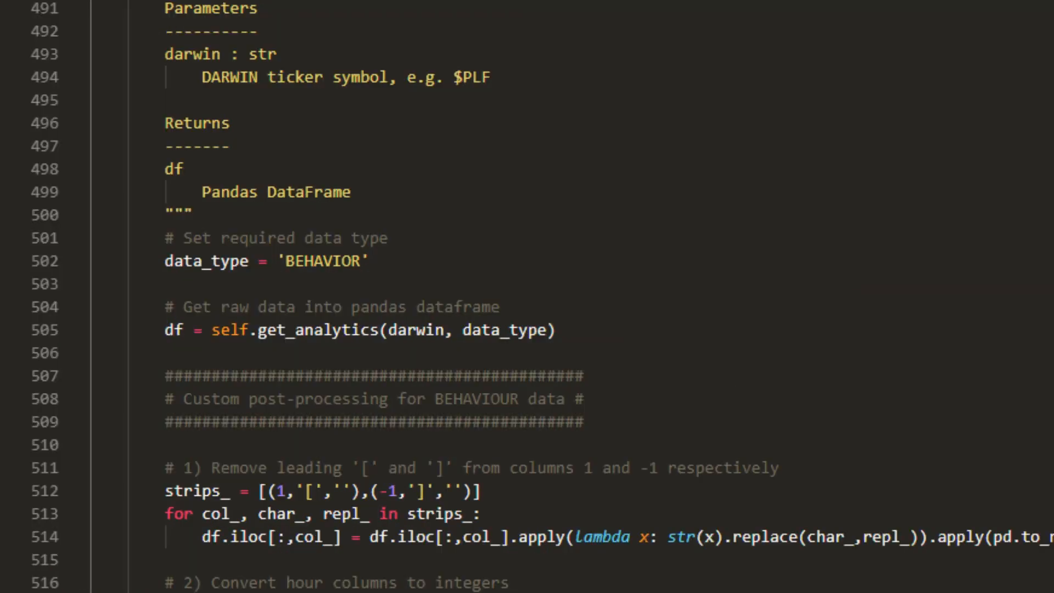
Step: Review get_return in dwx_data.py and begin a dwx.get_return call in the terminal
{"action": "scroll", "scroll_direction": "down", "scroll_amount": 3}
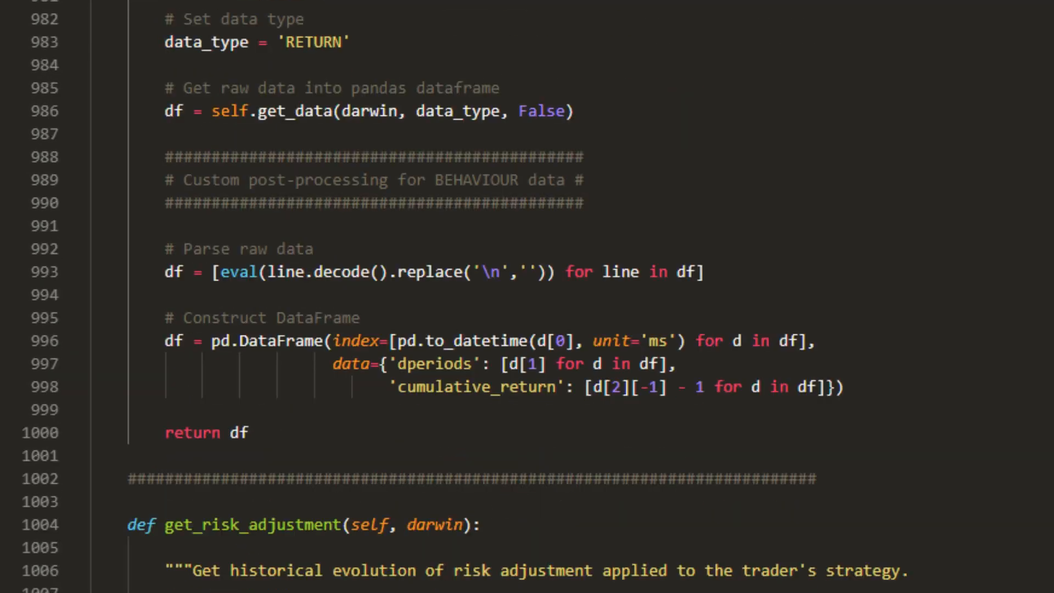
{"action": "double_click", "coordinate": [541, 111]}
{"action": "type", "text": "dwx.get_return"}
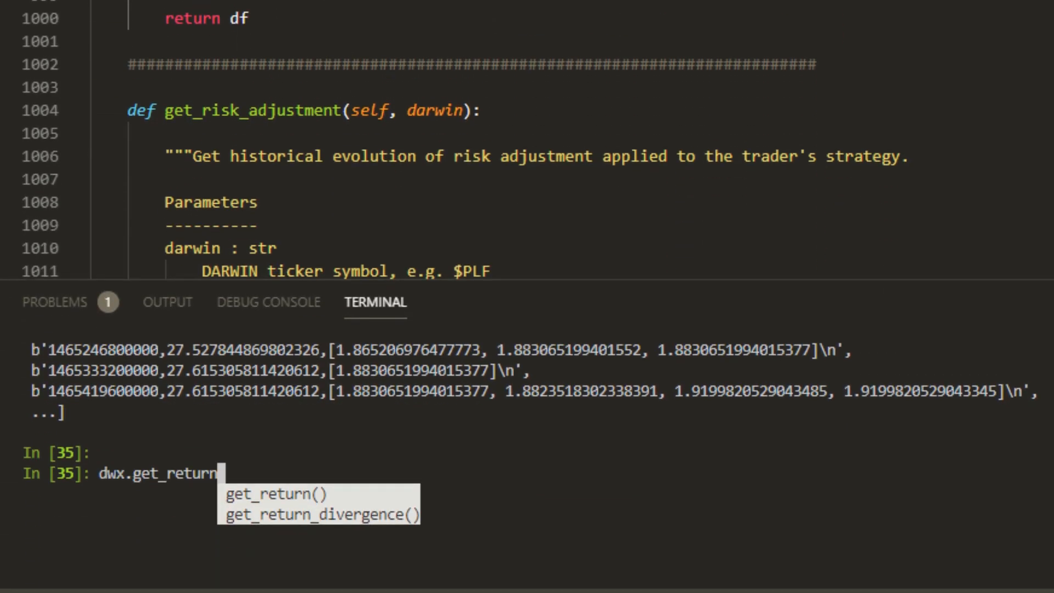
Step: Run dwx.get_return('NTI') to show the 1879-row dperiods/cumulative_return DataFrame
{"action": "type", "text": "('NTI"}
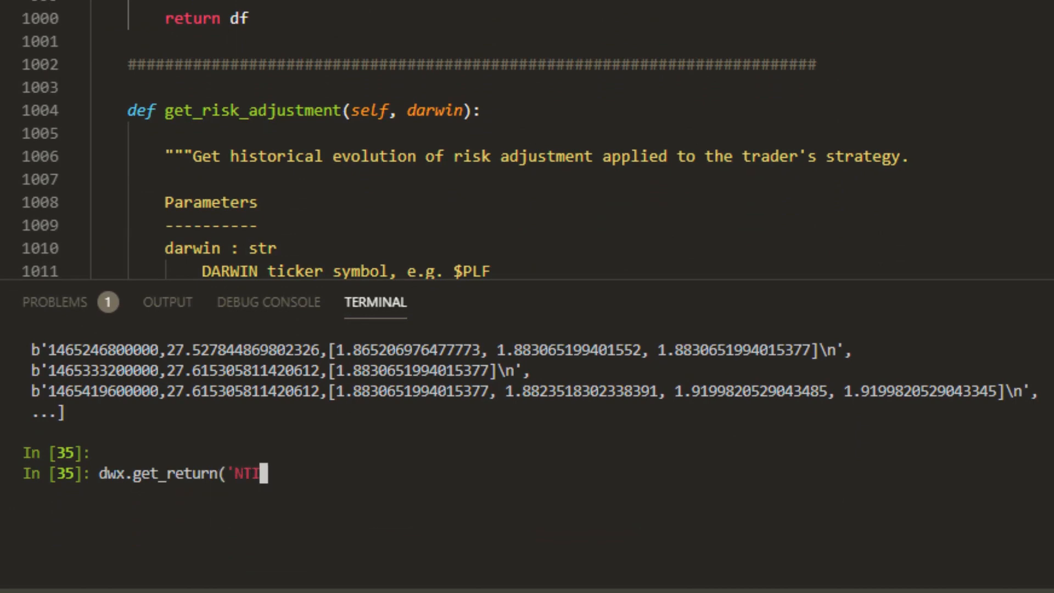
{"action": "type", "text": "')"}
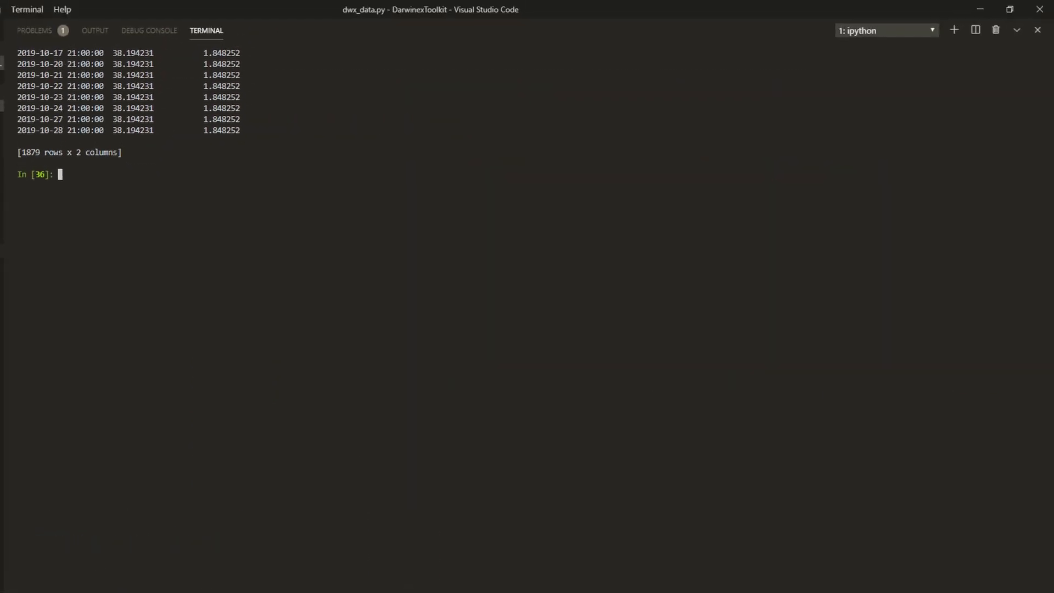
{"action": "type", "text": "dwx.get_return('NTI')"}
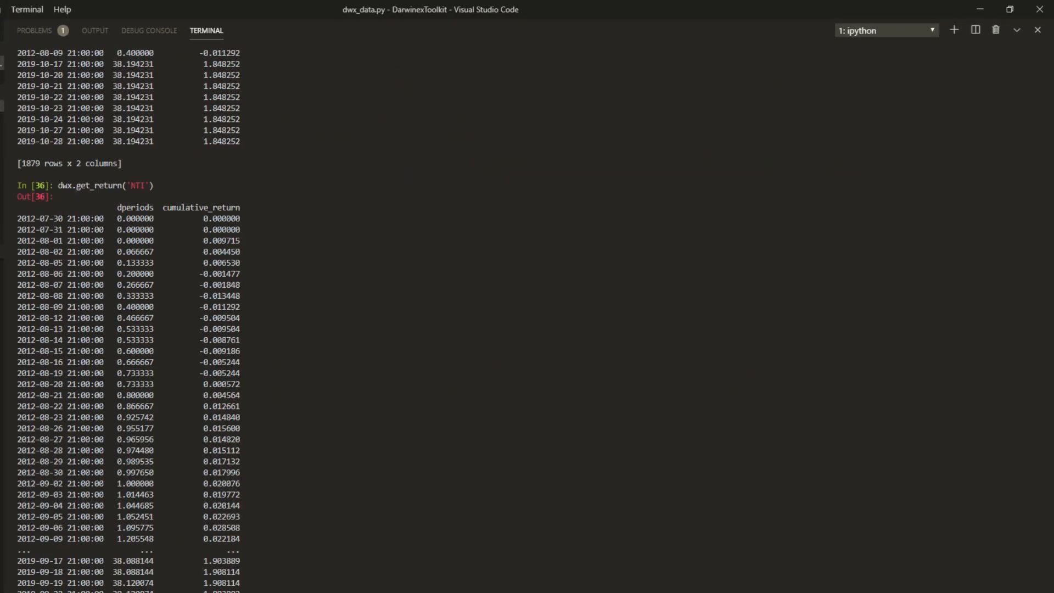
{"action": "scroll", "scroll_direction": "down", "scroll_amount": 3}
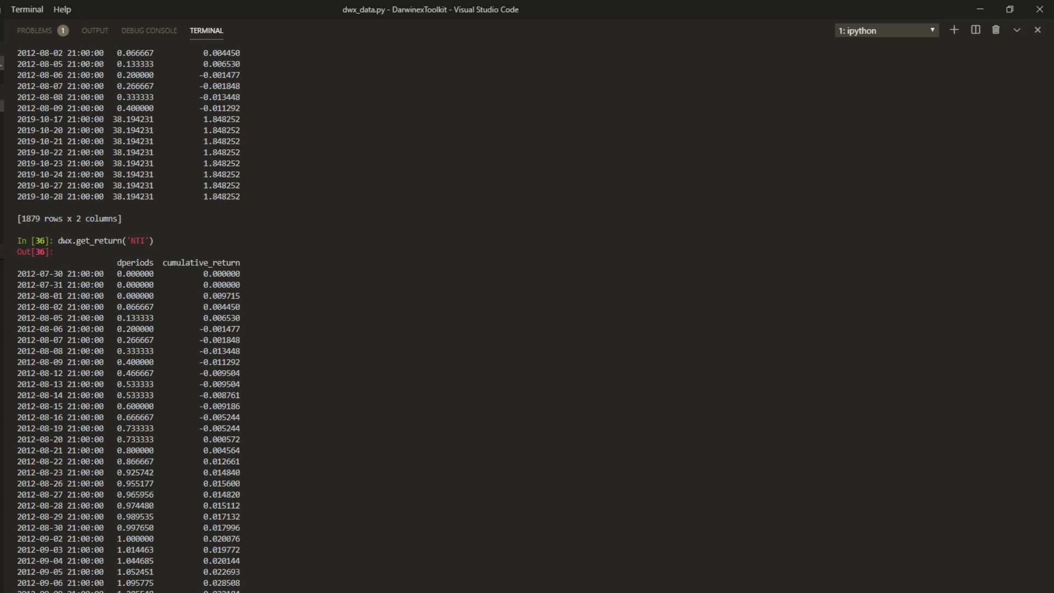
{"action": "scroll", "scroll_direction": "down", "scroll_amount": 3}
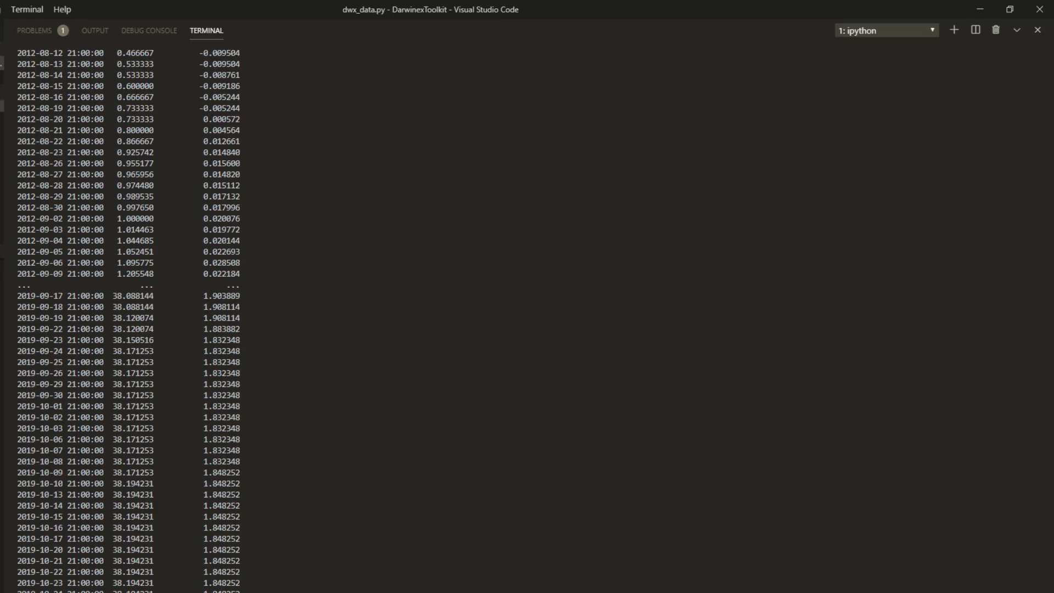
Step: Enter dwx.get_return('NTI').cumulative_return.plot to chart the cumulative return
{"action": "type", "text": "dwx.get_return('NTI').cum"}
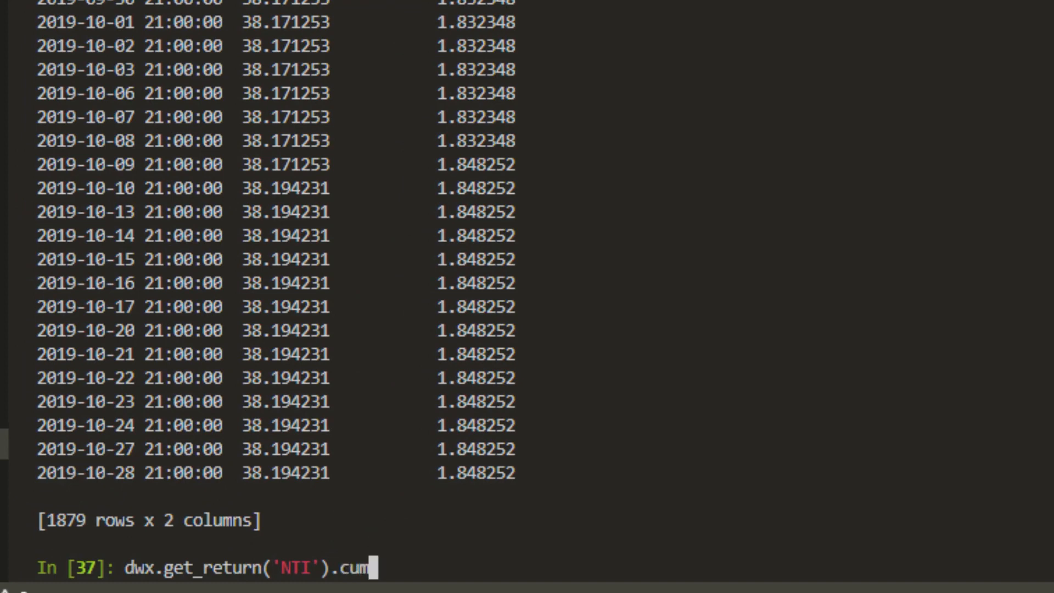
{"action": "type", "text": "ulative_ret"}
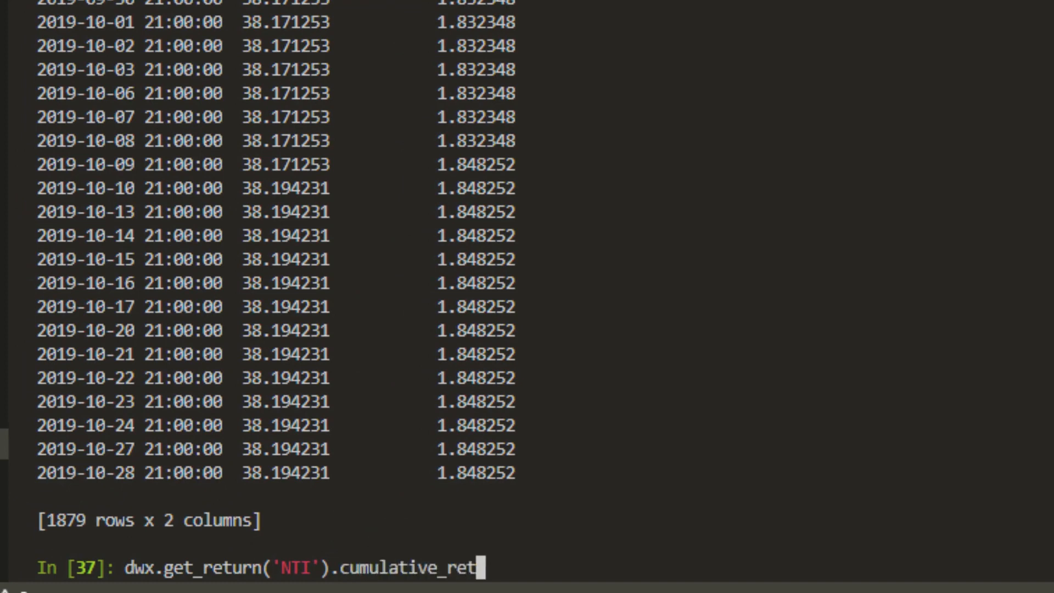
{"action": "type", "text": "urn.plo"}
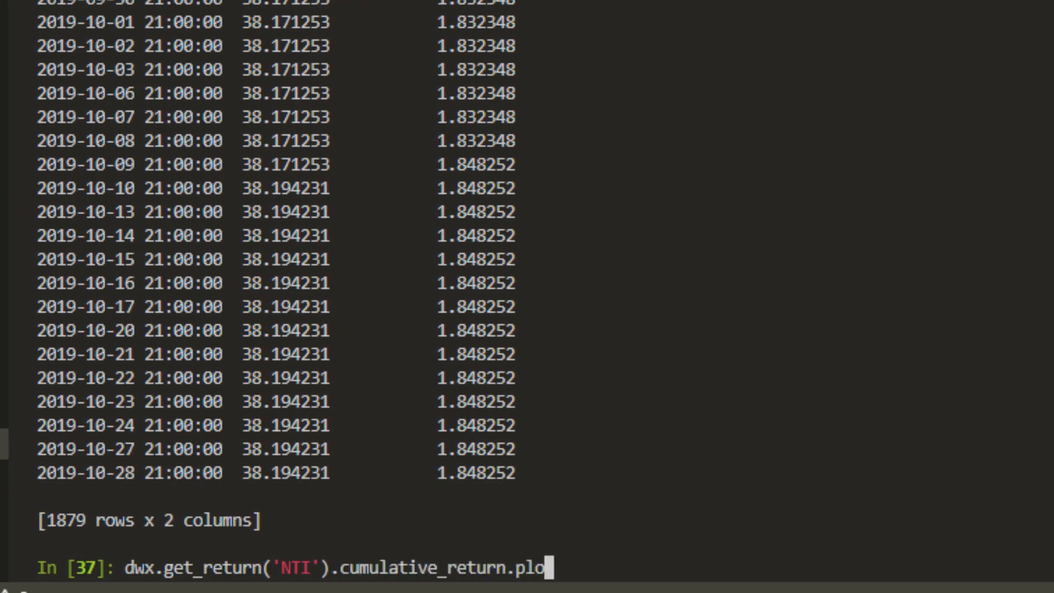